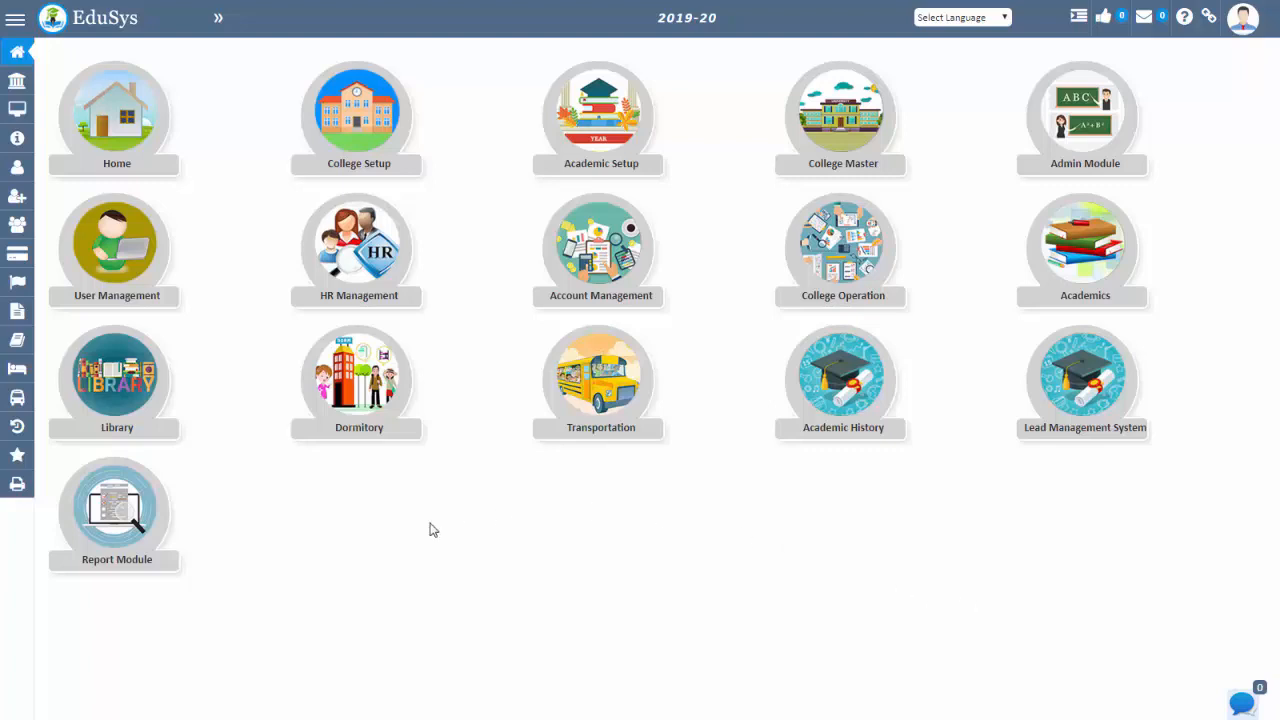
{"action": "mouse_move", "coordinate": [80, 22]}
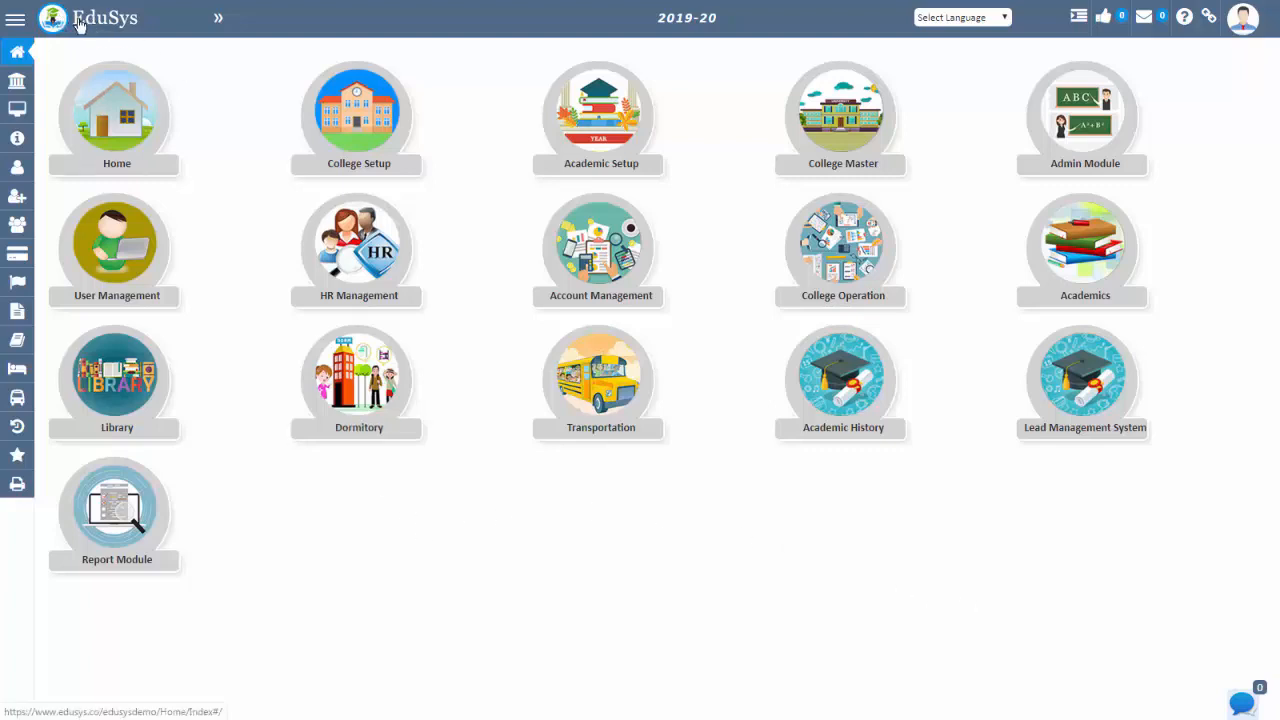
{"action": "mouse_move", "coordinate": [112, 38]}
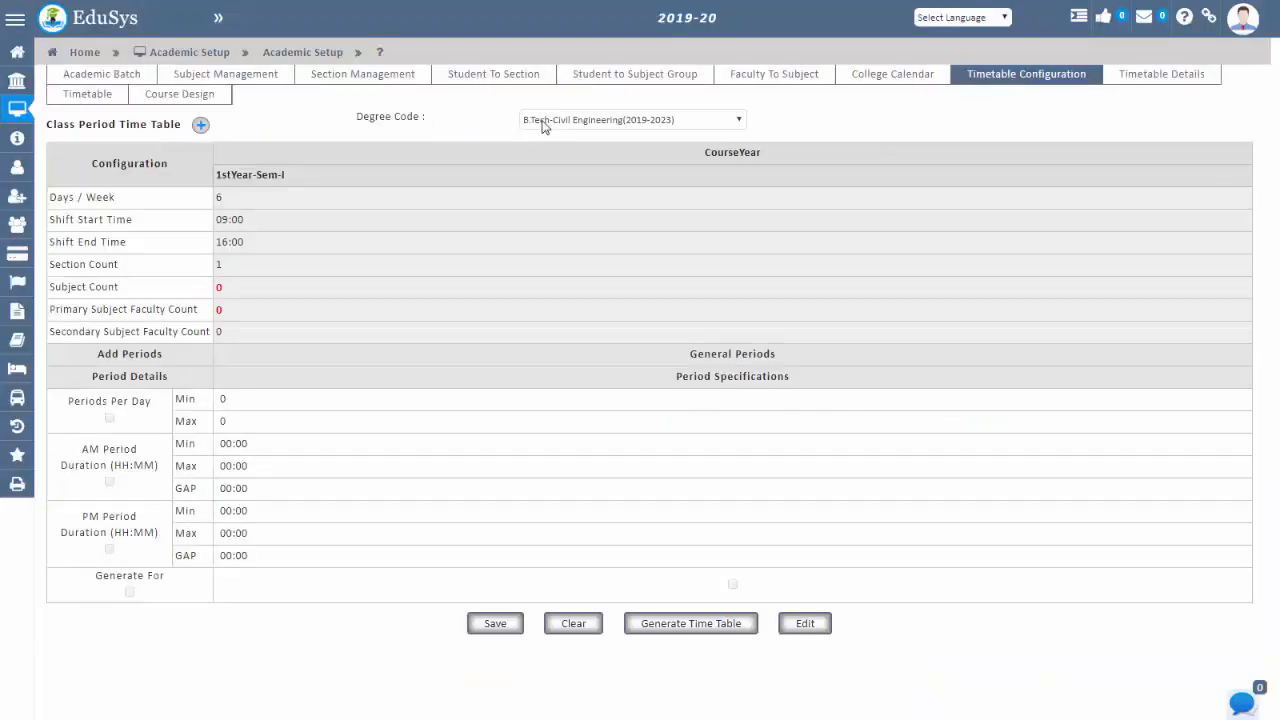
- Choose B.Tech-C.S.E (2019-2023) as the degree code in Timetable Configuration
{"action": "left_click", "coordinate": [632, 120]}
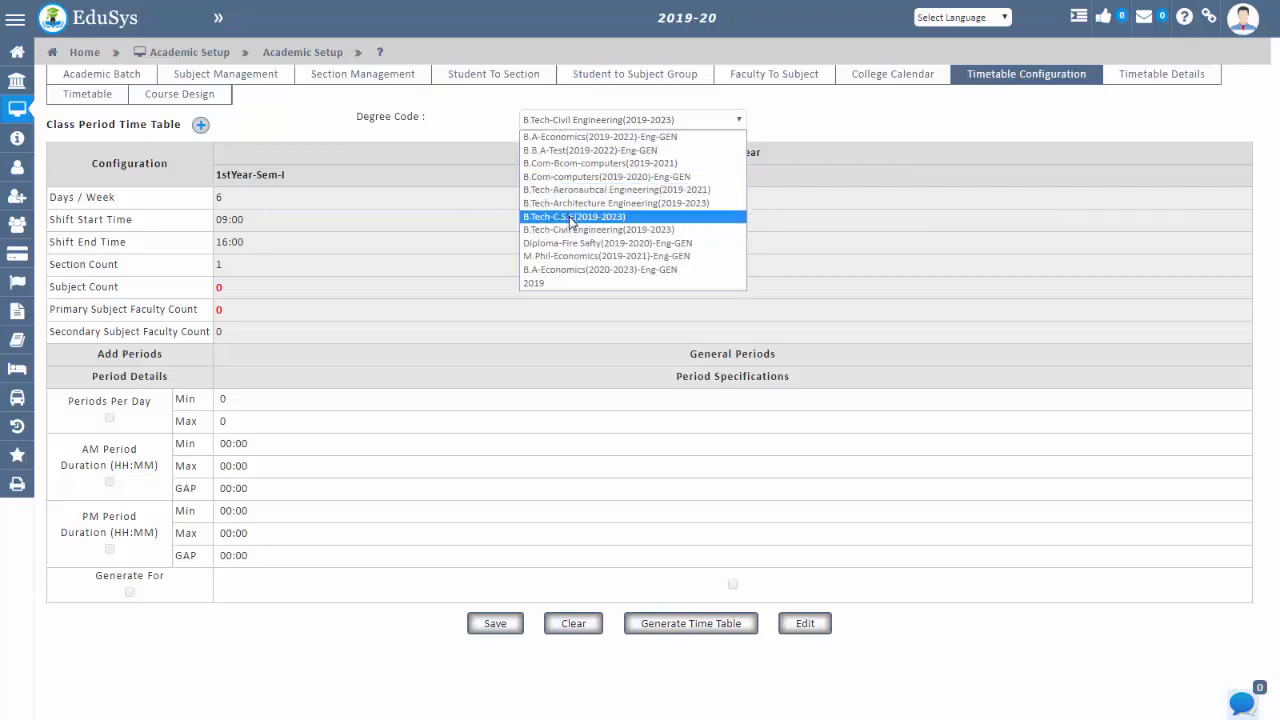
{"action": "left_click", "coordinate": [572, 216]}
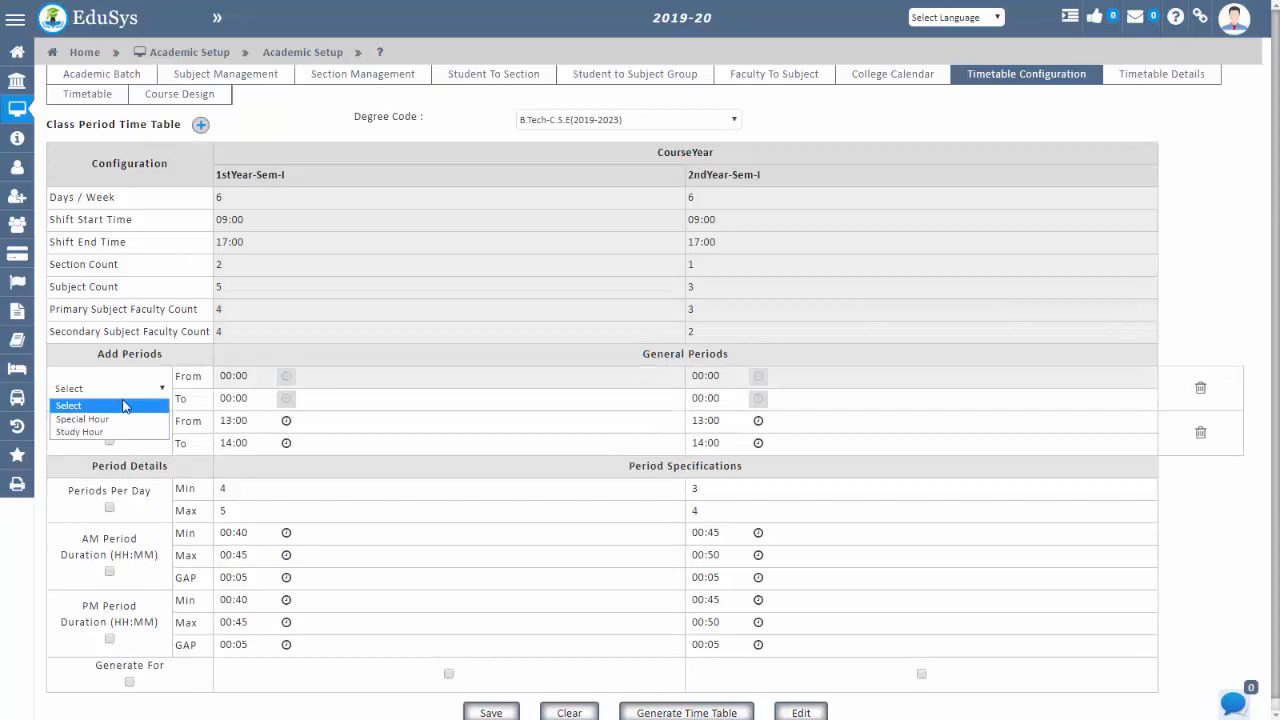
- Show Timetable Details for B.Tech-C.S.E first-year semester one, section 1A
{"action": "left_click", "coordinate": [108, 422]}
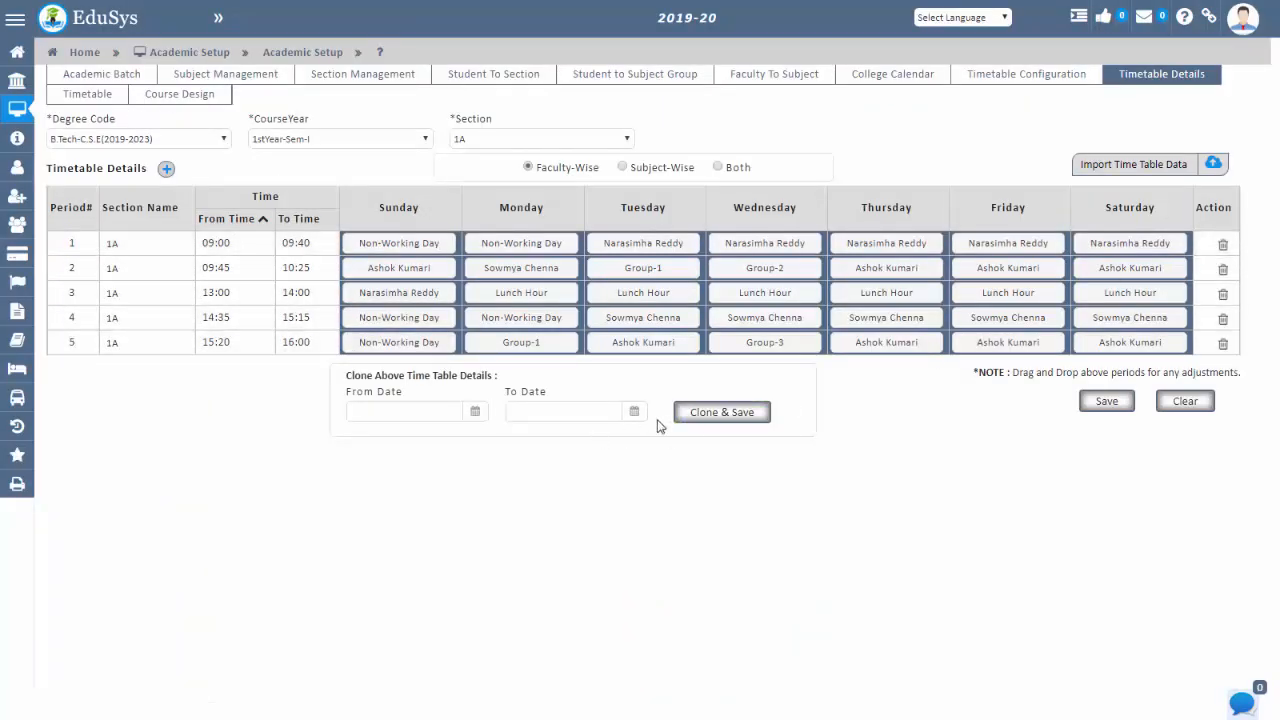
- Review the dated timetable by faculty, then by subject, then the Assessment Scheduler
{"action": "left_click", "coordinate": [88, 94]}
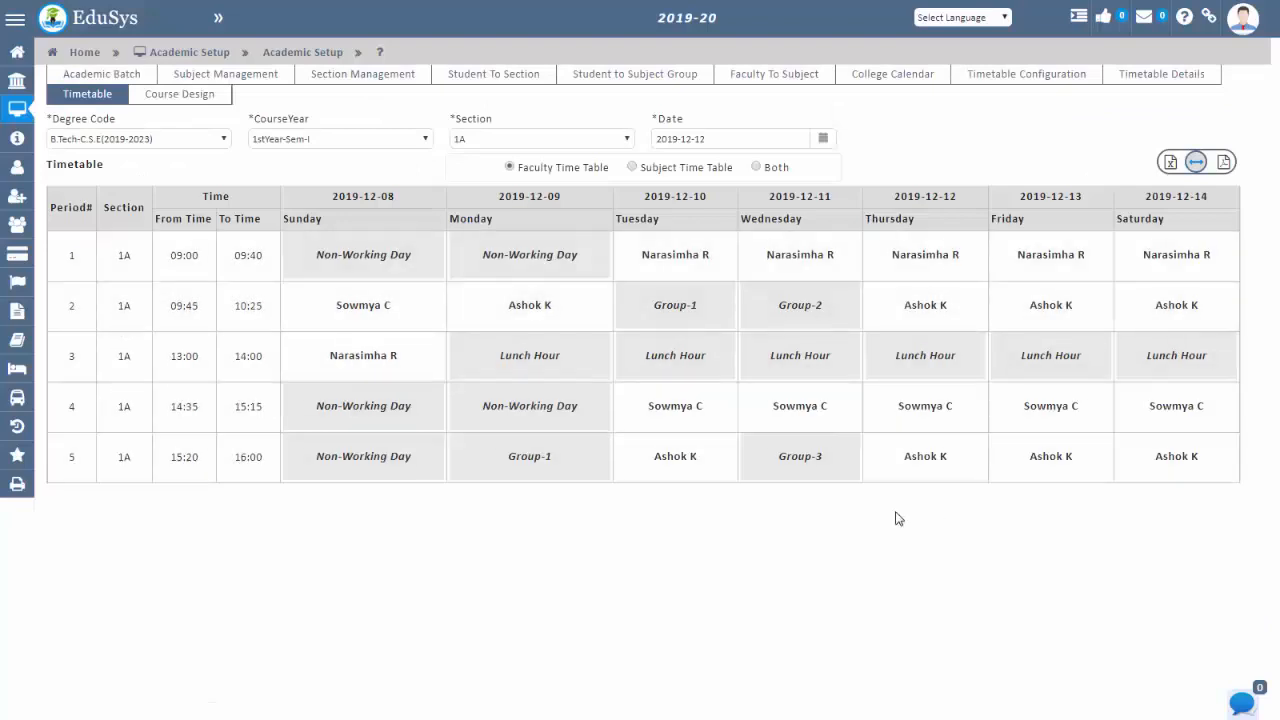
{"action": "left_click", "coordinate": [632, 166]}
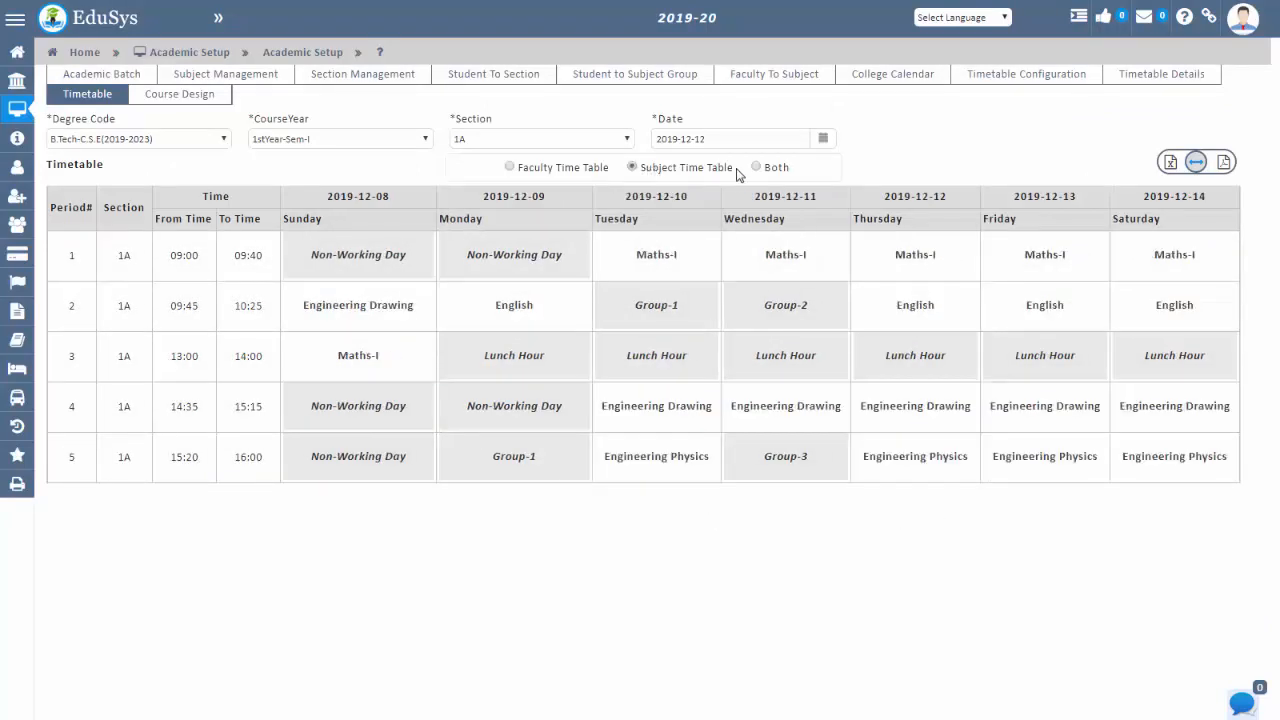
{"action": "left_click", "coordinate": [756, 166]}
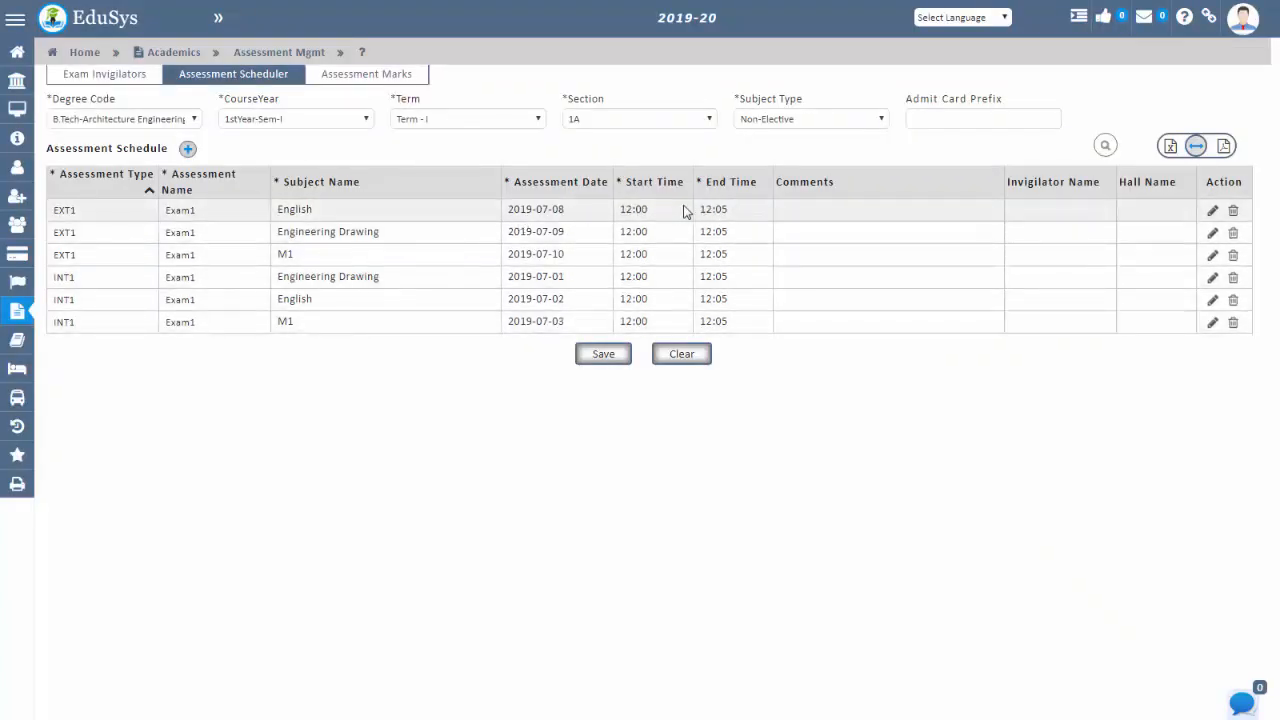
{"action": "mouse_move", "coordinate": [322, 200]}
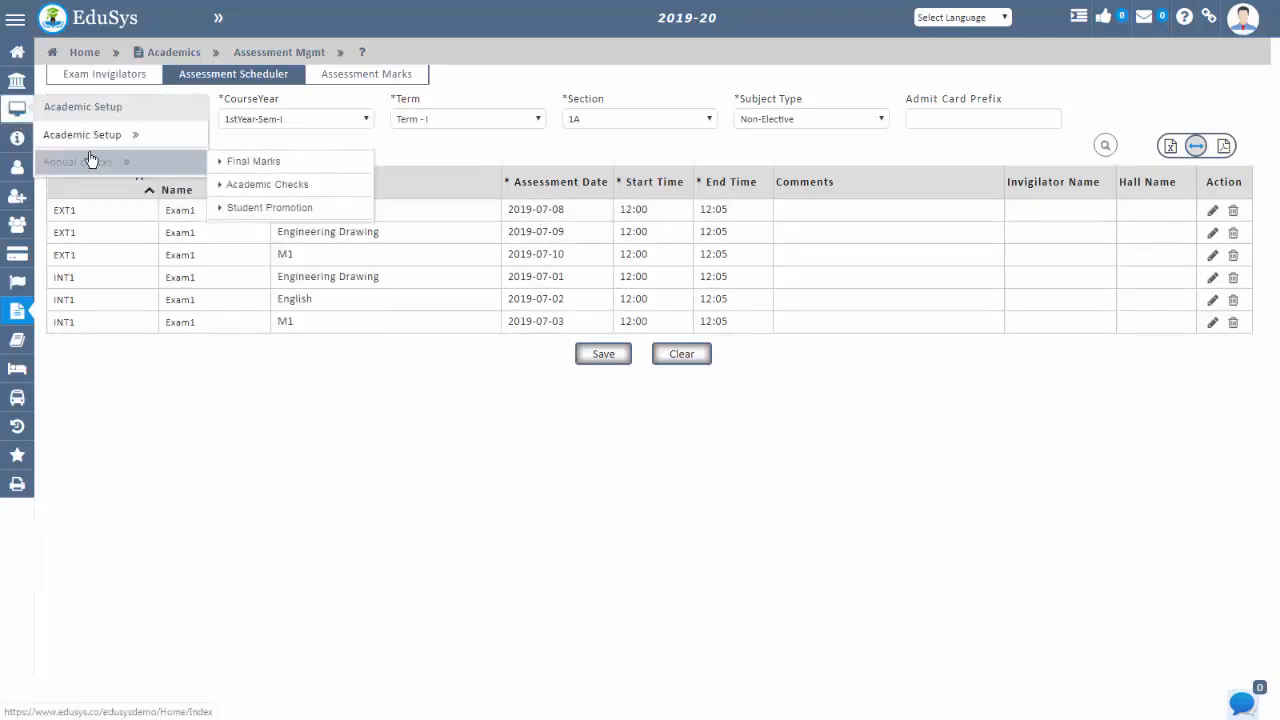
- Bring up the Final Marks summary for first-year section 1b students
{"action": "left_click", "coordinate": [252, 160]}
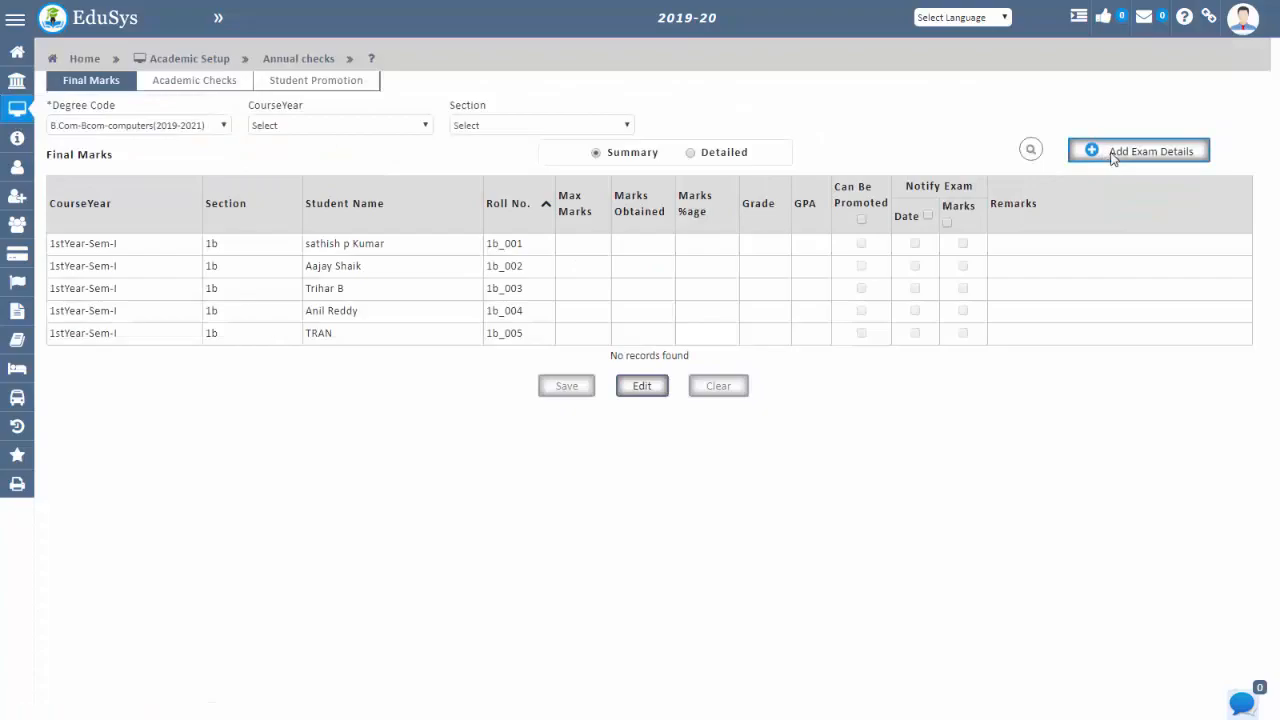